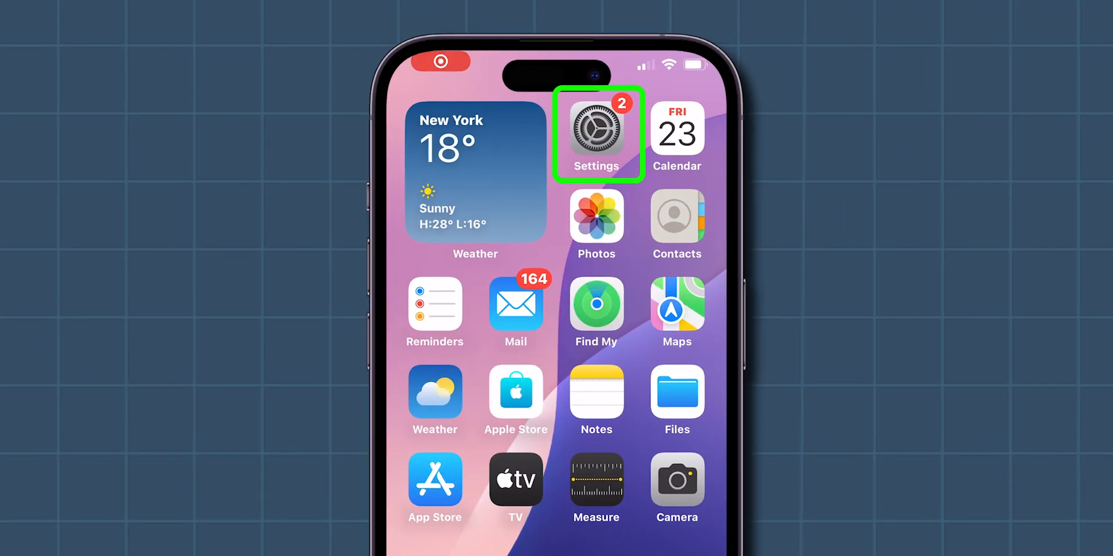
Open Focus in Settings to list Do Not Disturb, Gaming and Sleep
click(596, 132)
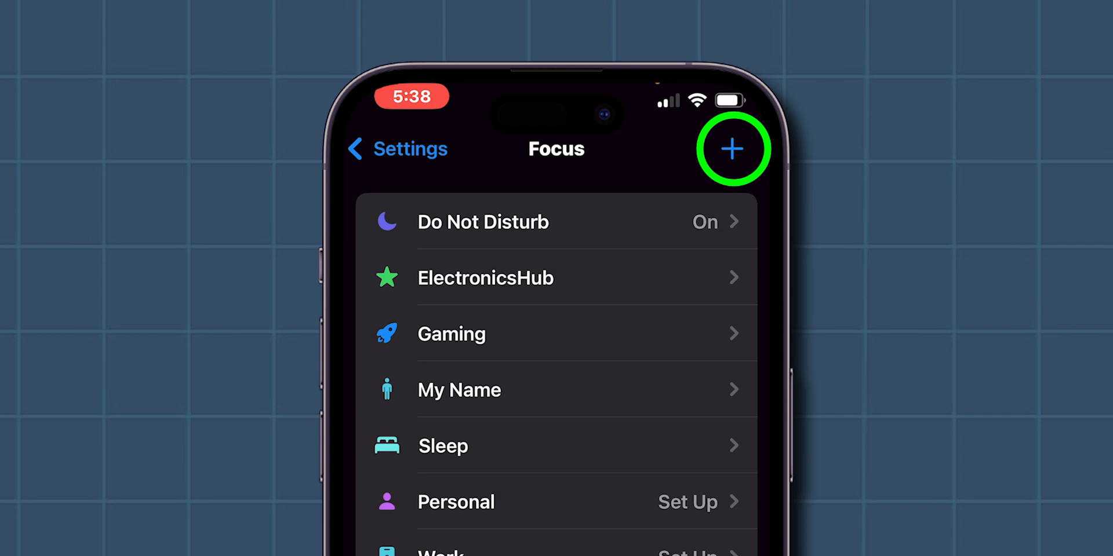
Add a custom Focus called 'Work mode' with a purple monitor icon and continue
click(733, 149)
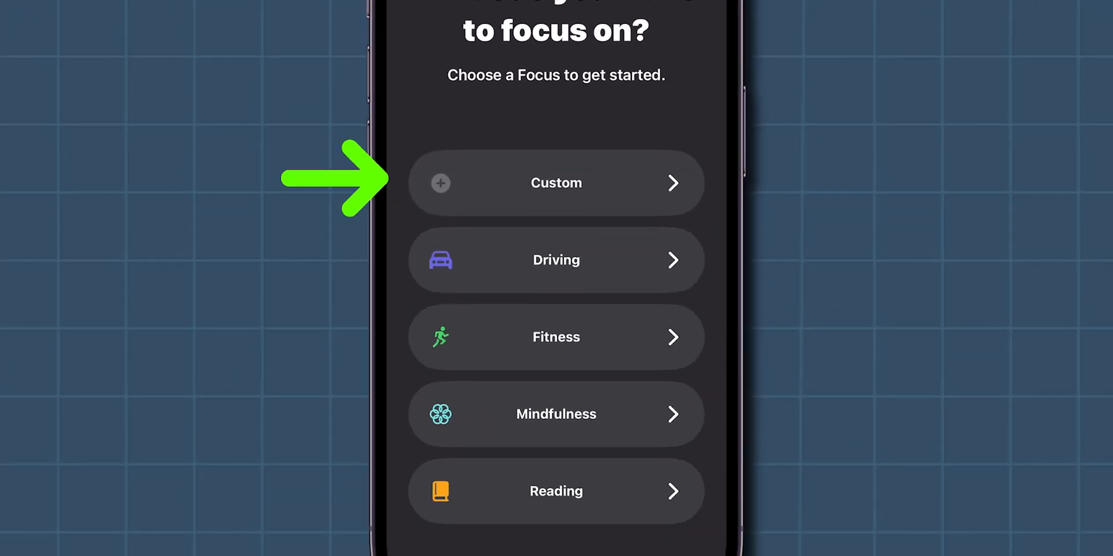
click(556, 183)
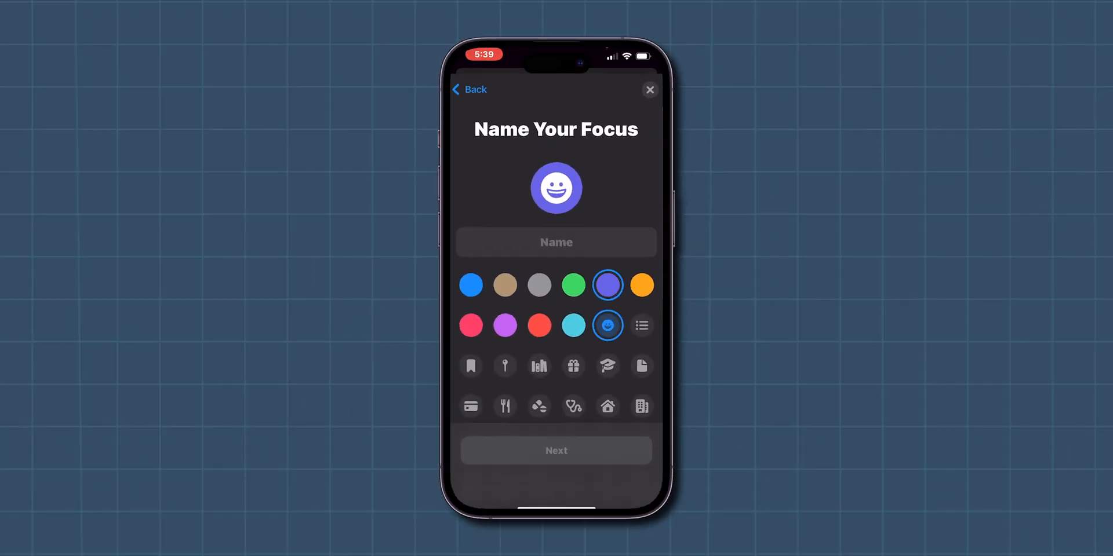
text(Work mode)
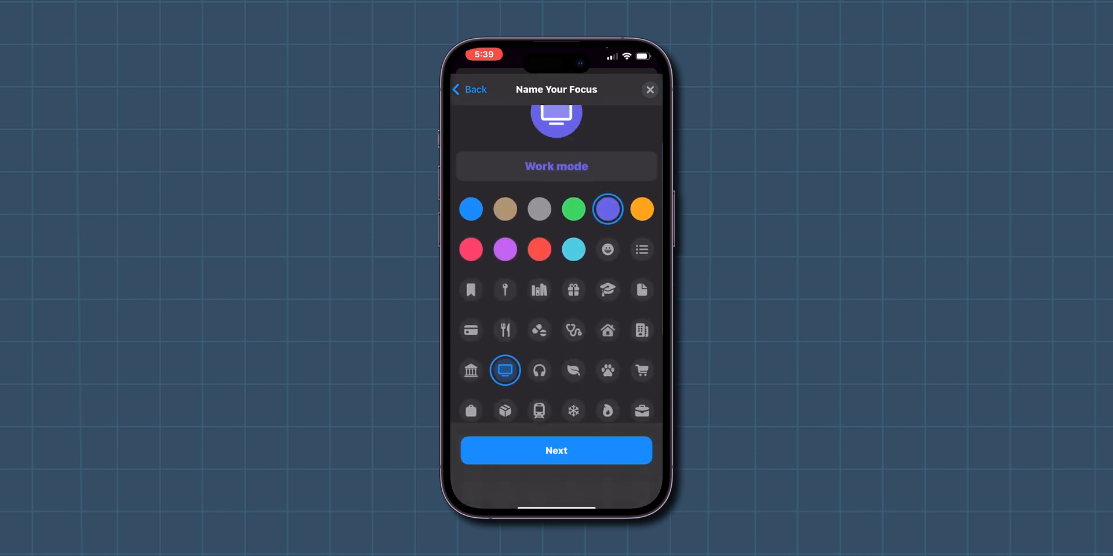
scroll(up, 3)
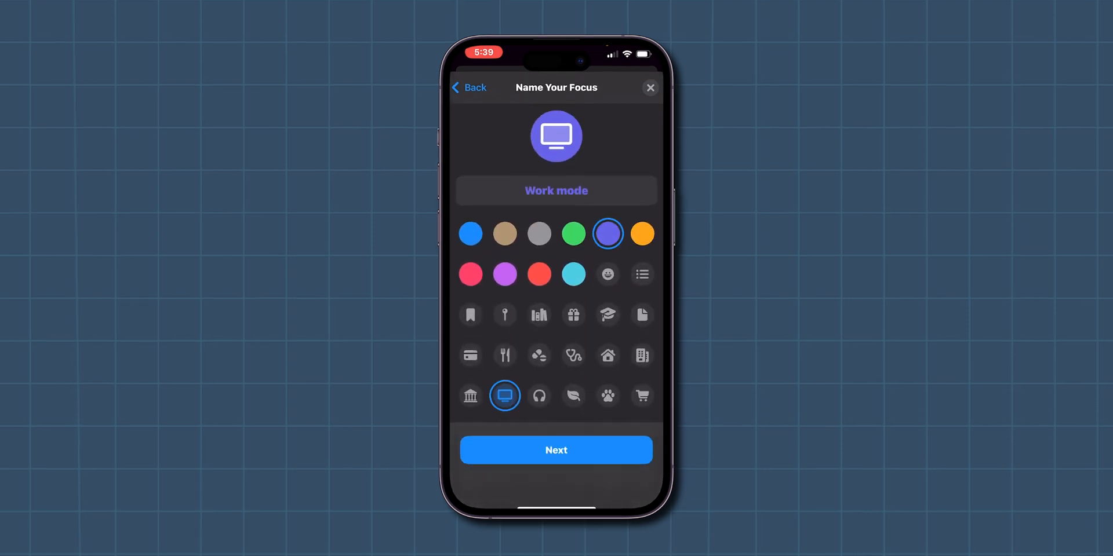
click(556, 449)
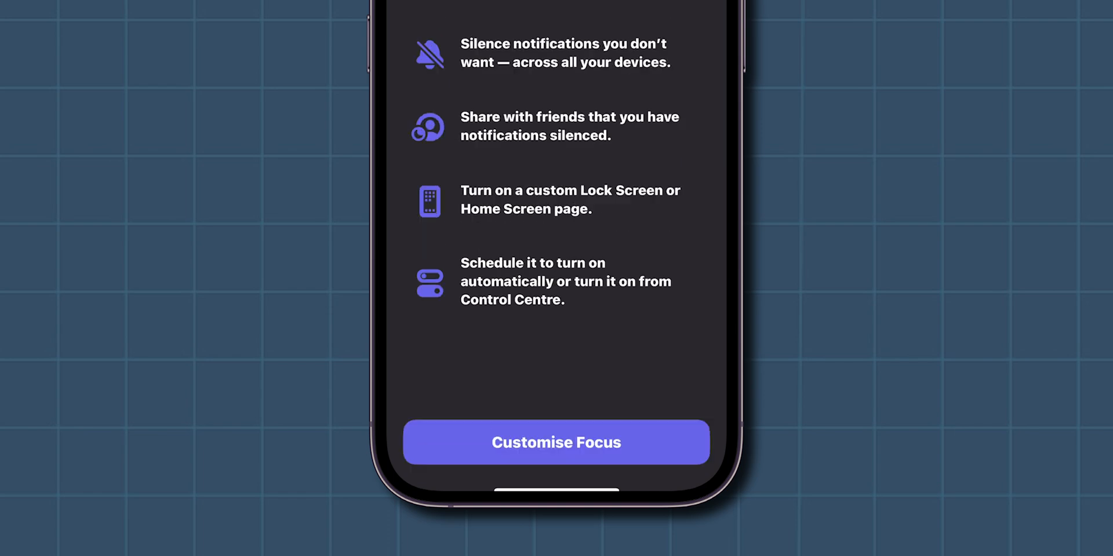
Clear all preselected apps under Allow Notifications From, then select Messages
click(557, 442)
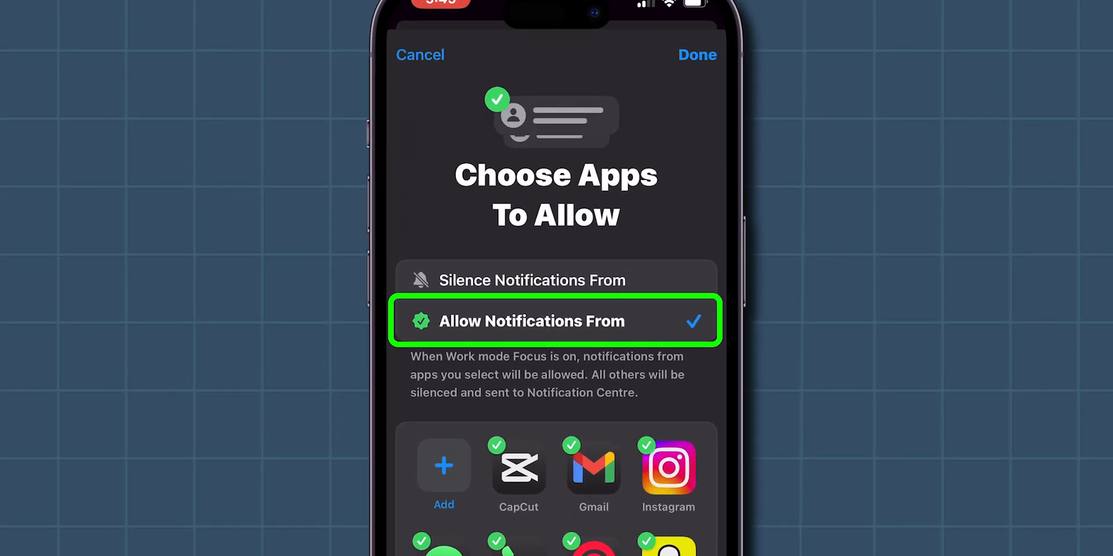
scroll(down, 3)
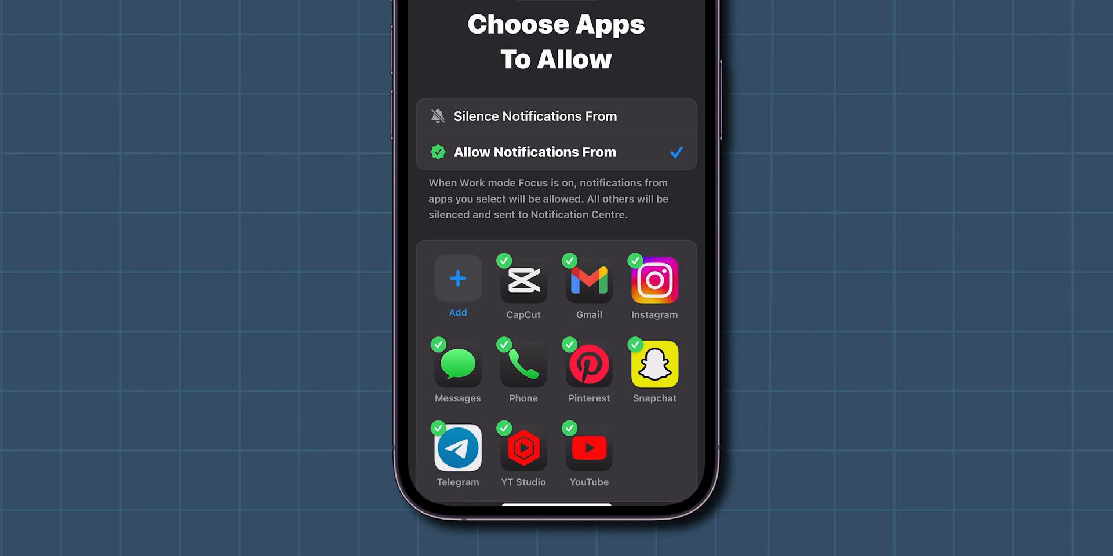
click(522, 279)
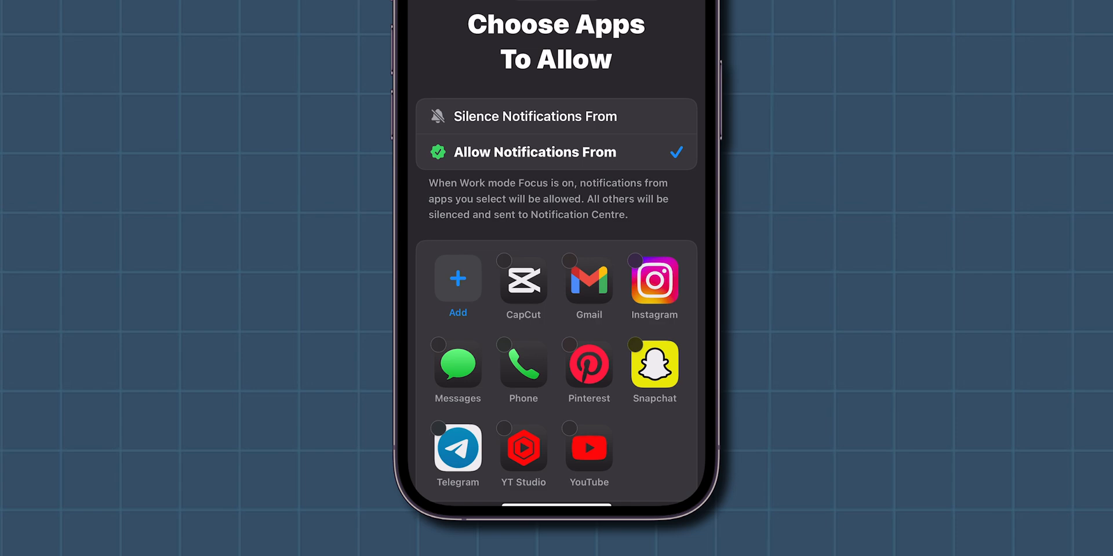
scroll(up, 3)
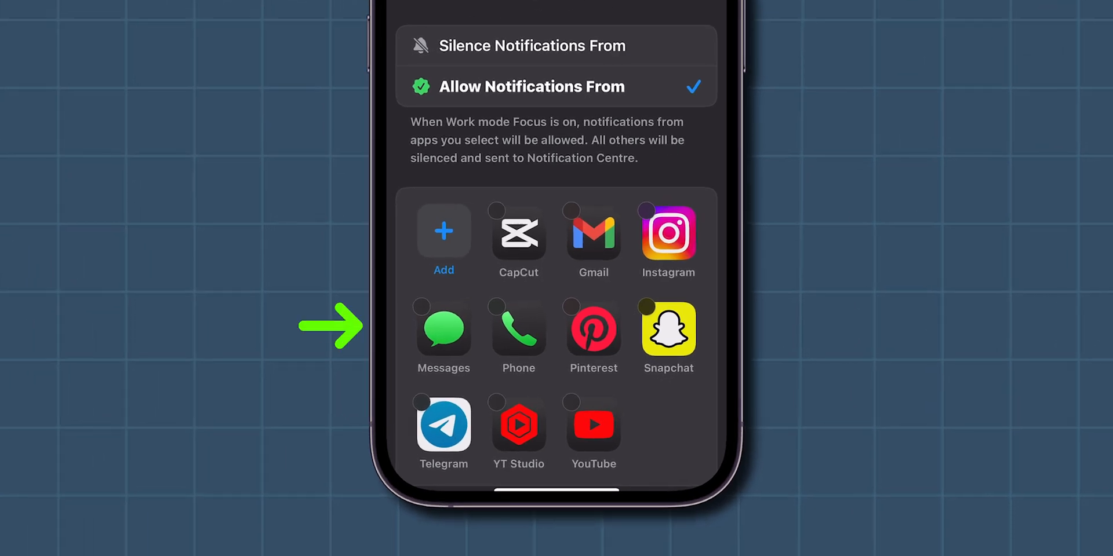
click(443, 328)
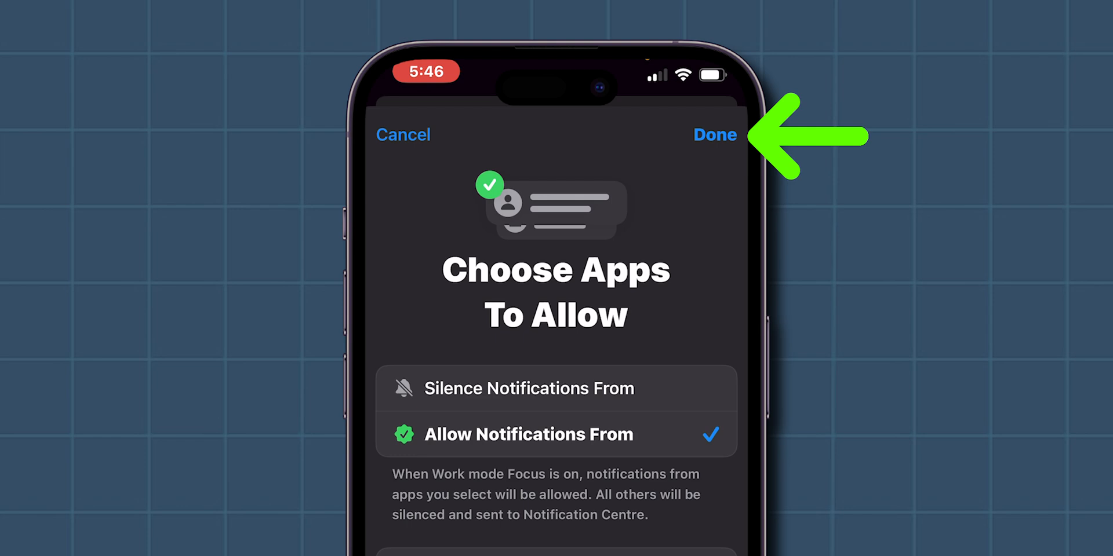
Save the Messages choice and pick three contacts as allowed people
click(714, 135)
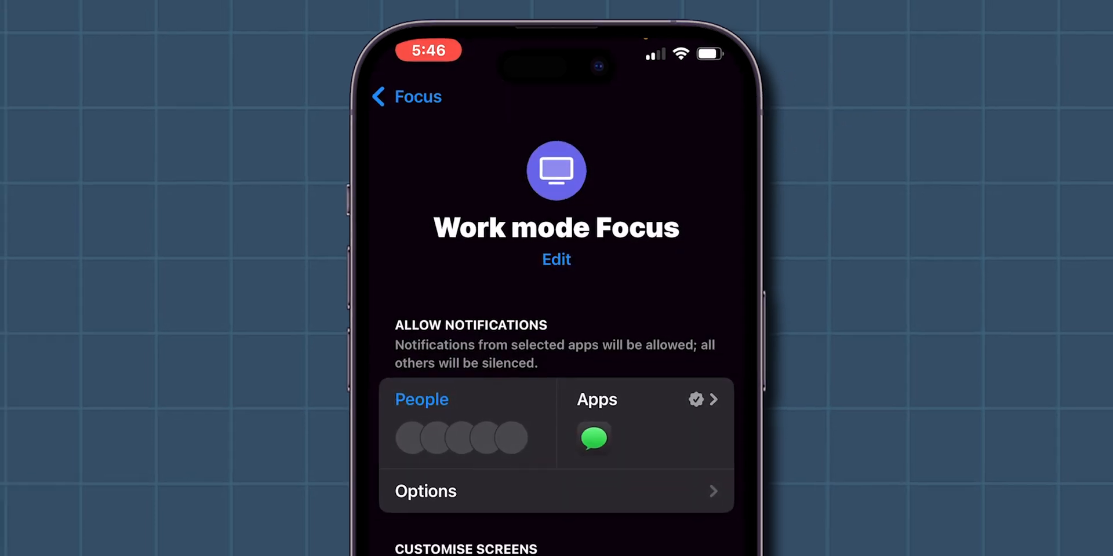
click(421, 399)
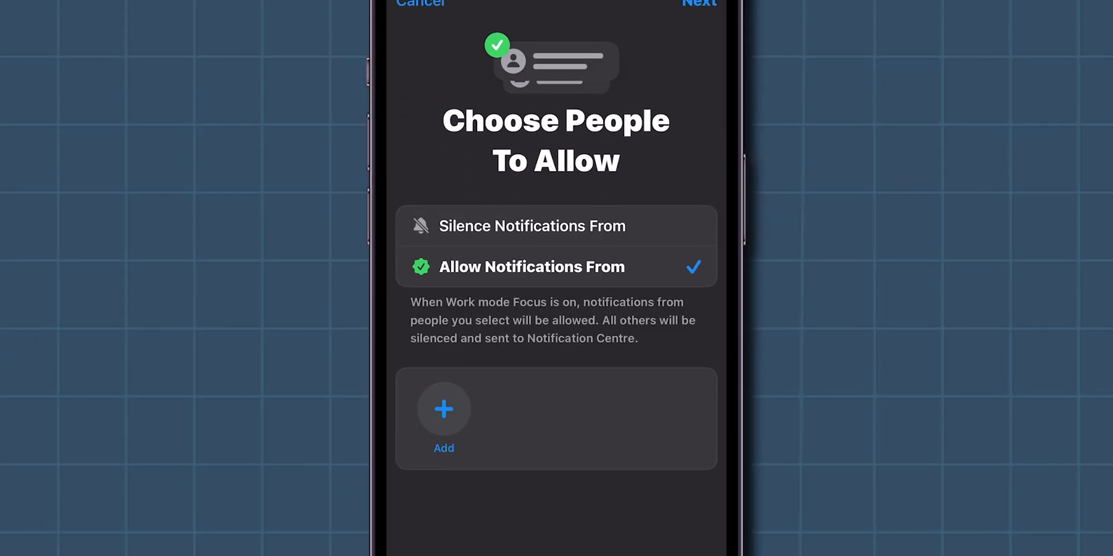
click(443, 408)
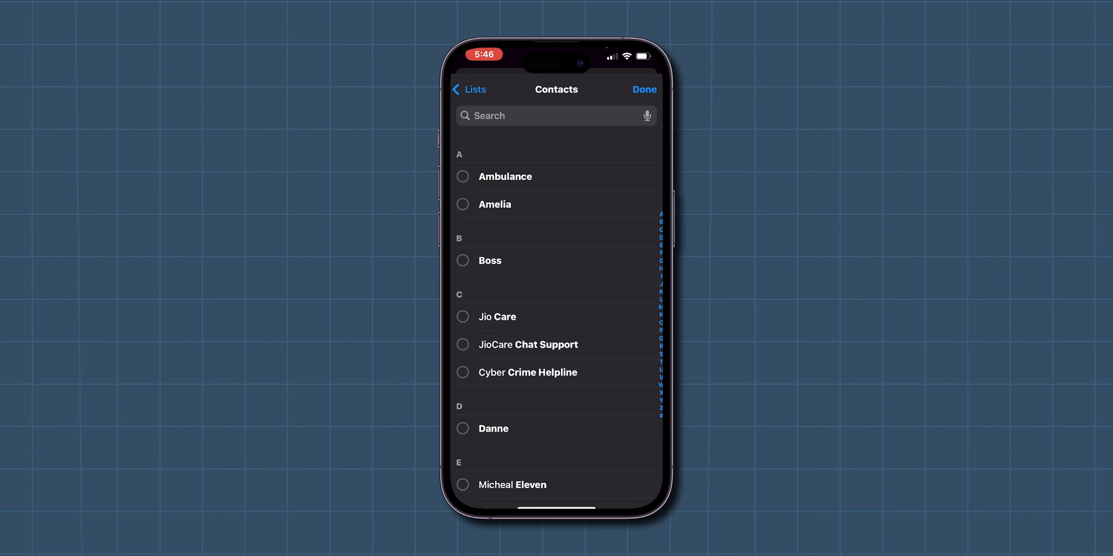
scroll(down, 3)
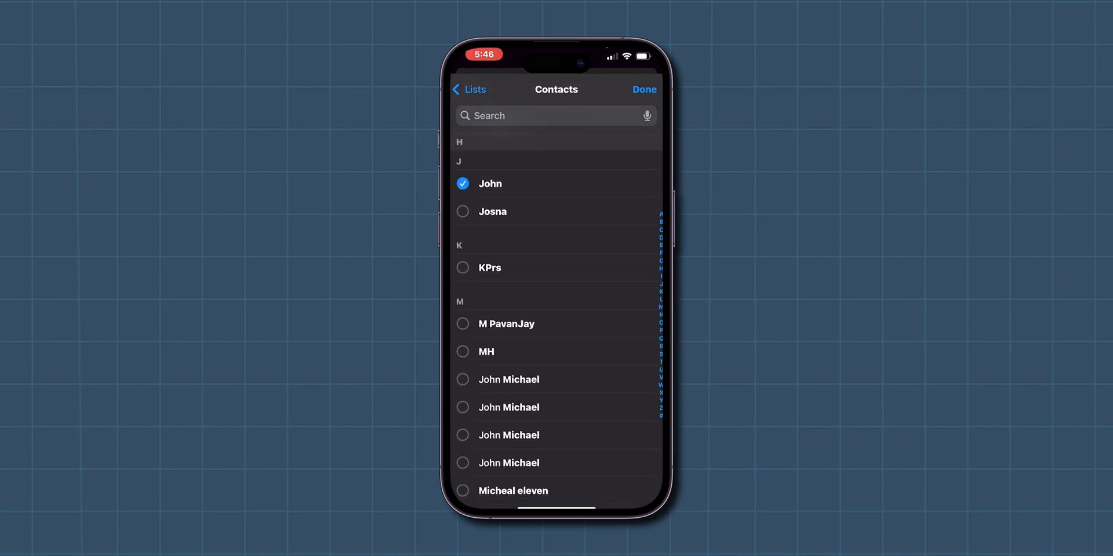
click(643, 90)
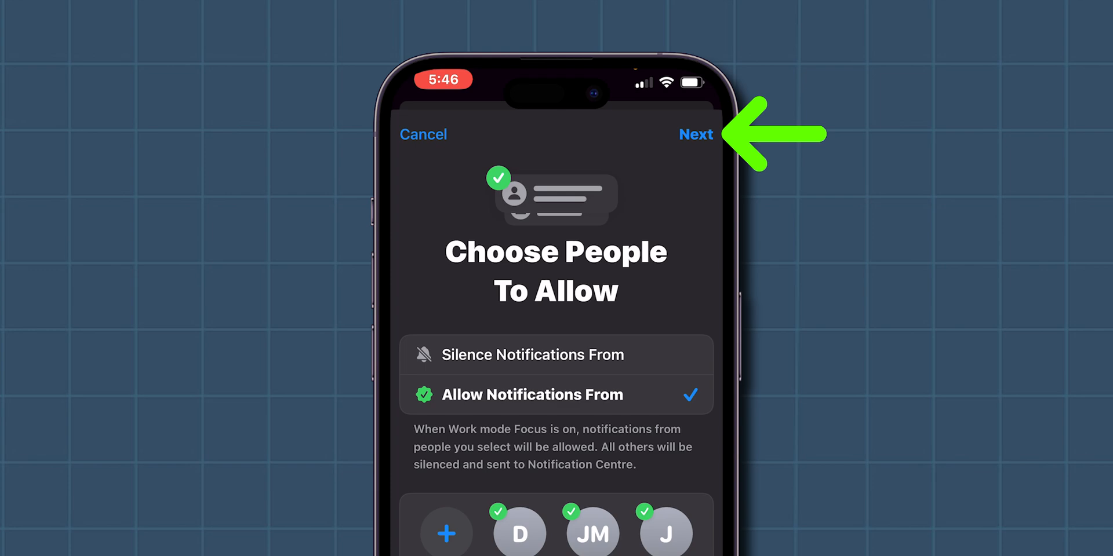
Confirm the three allowed people and open the Work mode Focus options
click(695, 134)
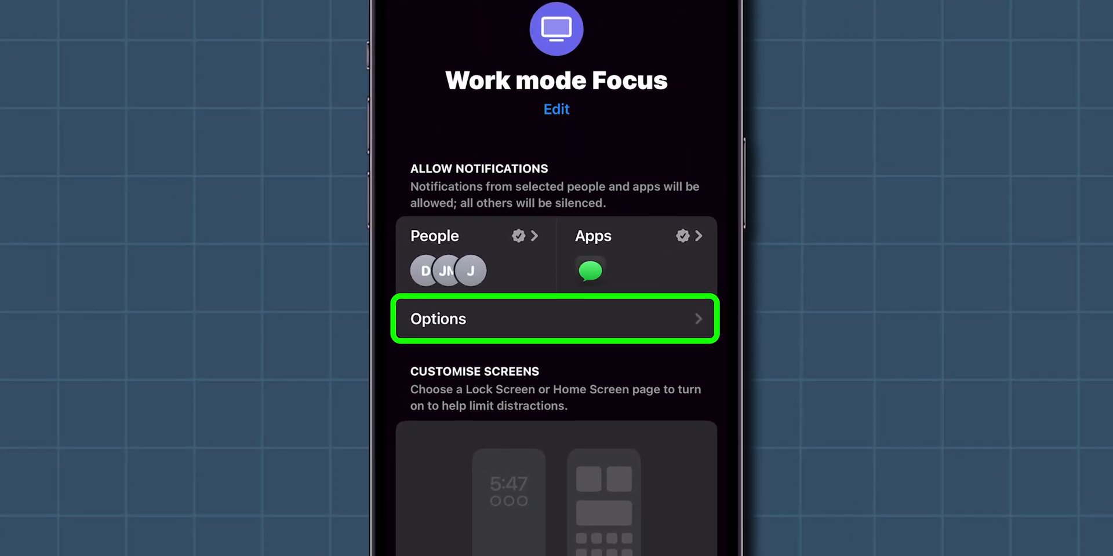
click(556, 319)
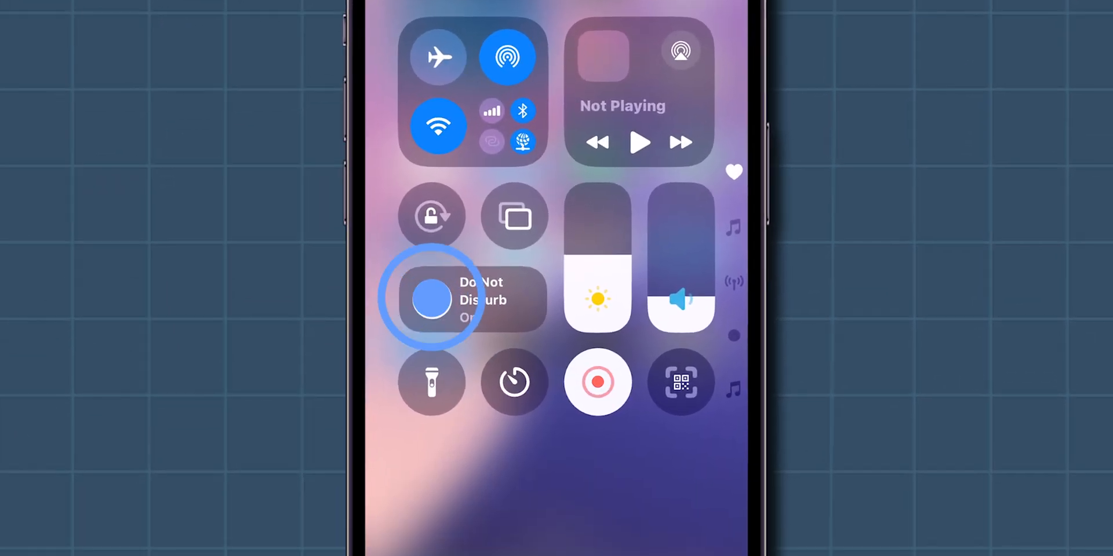
Expand Control Centre's Focus tile to show Work mode, Sleep and Gaming
click(462, 298)
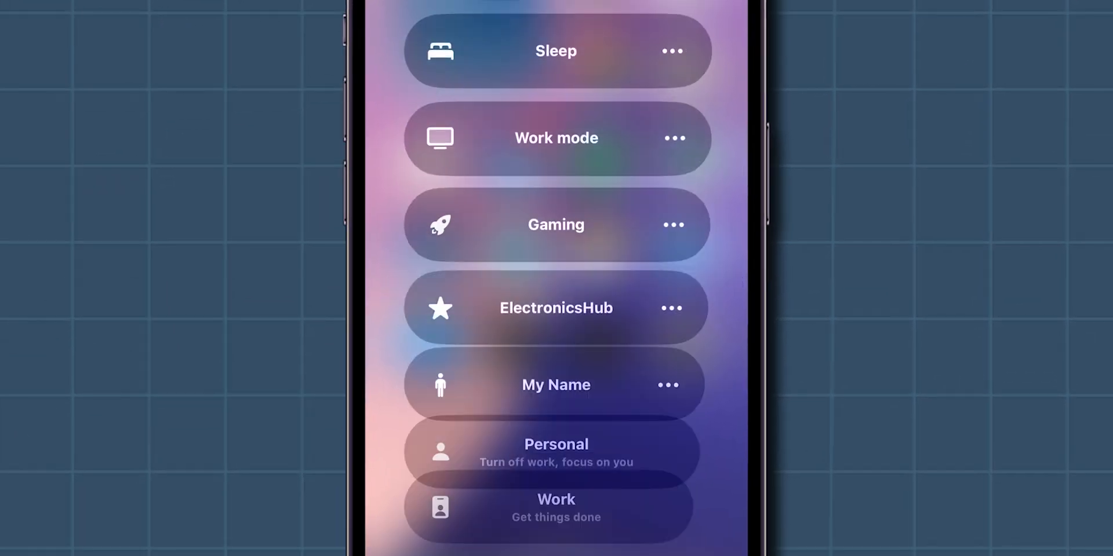